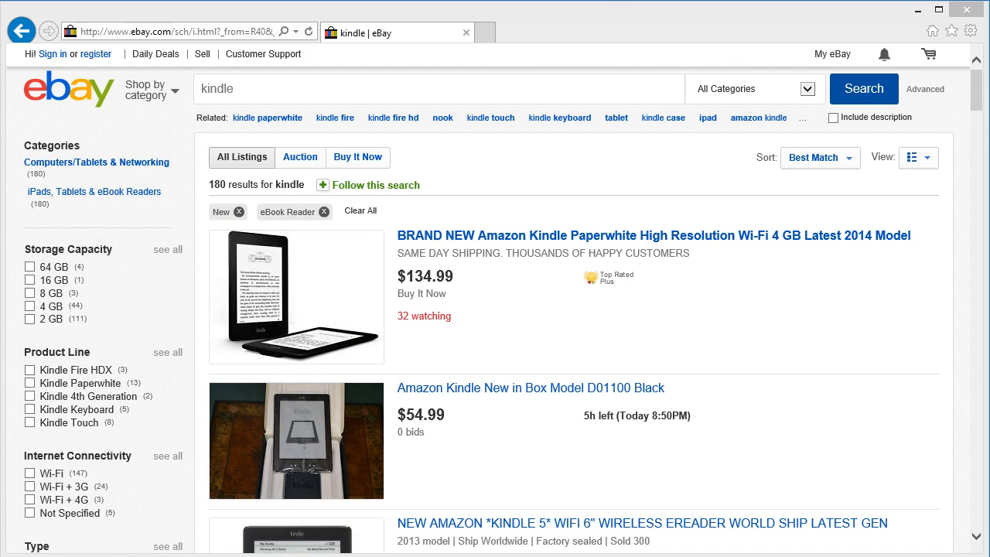
Step: Browse the Web_Scraping workflow and launch the Web Scraping wizard over the eBay Kindle results
scroll("down", 3)
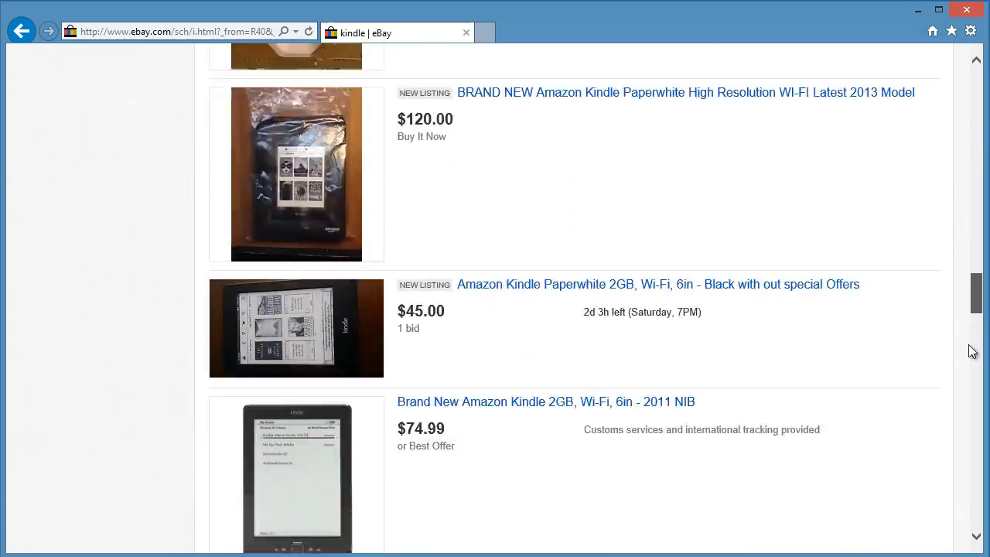
scroll("down", 3)
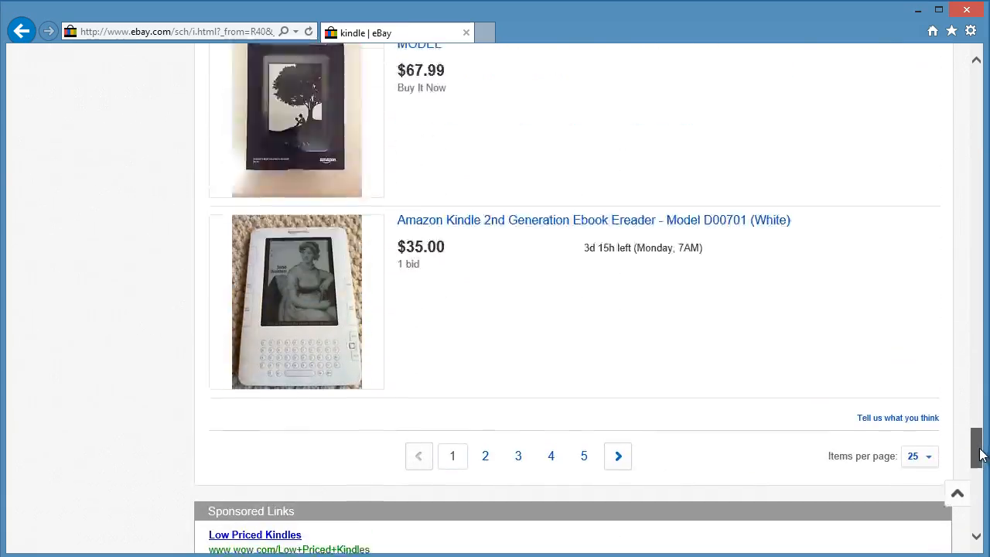
scroll("up", 3)
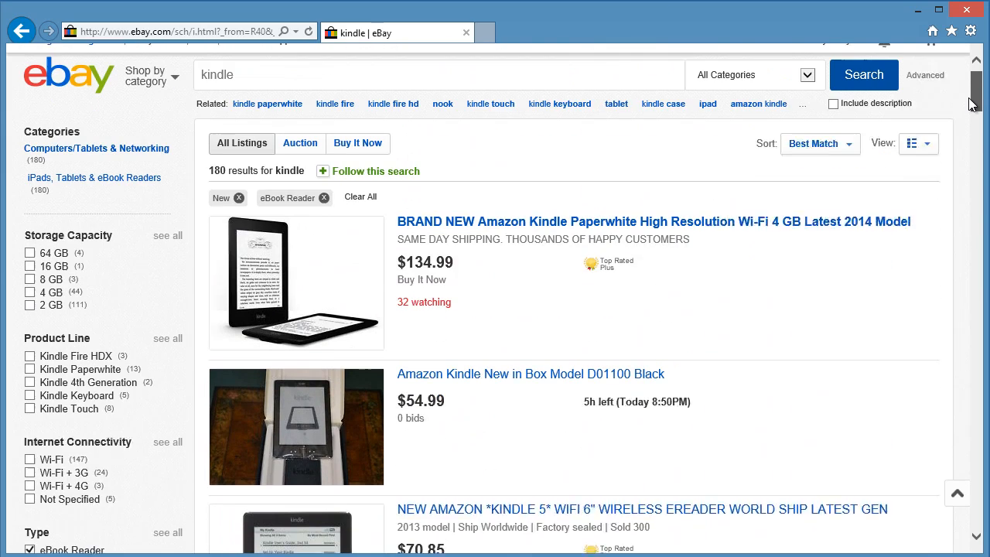
scroll("up", 3)
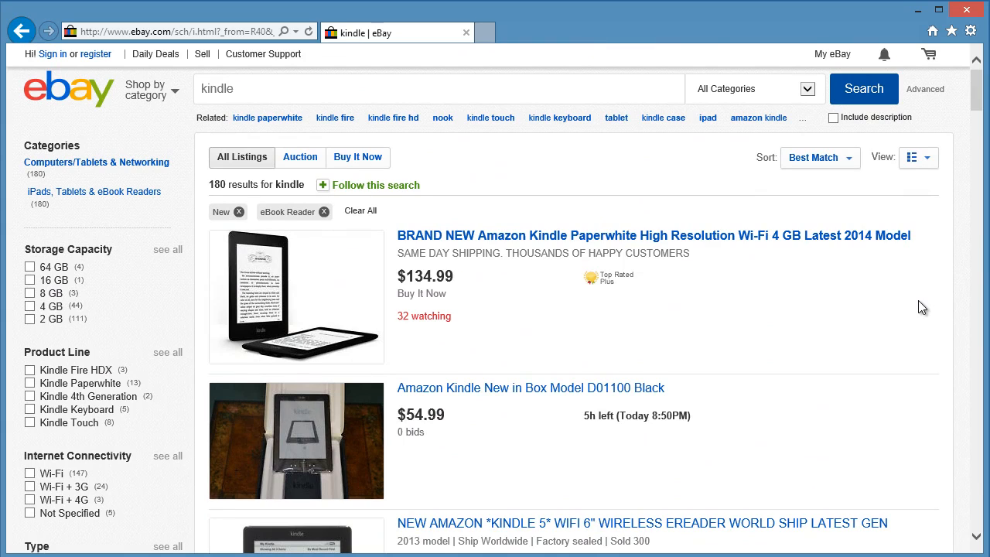
mouse_move(625, 545)
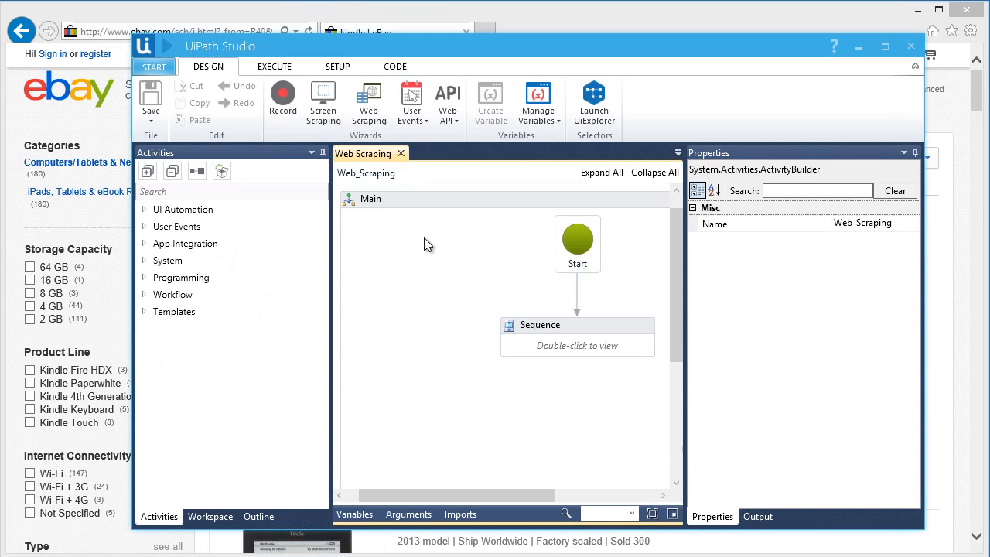
mouse_move(423, 232)
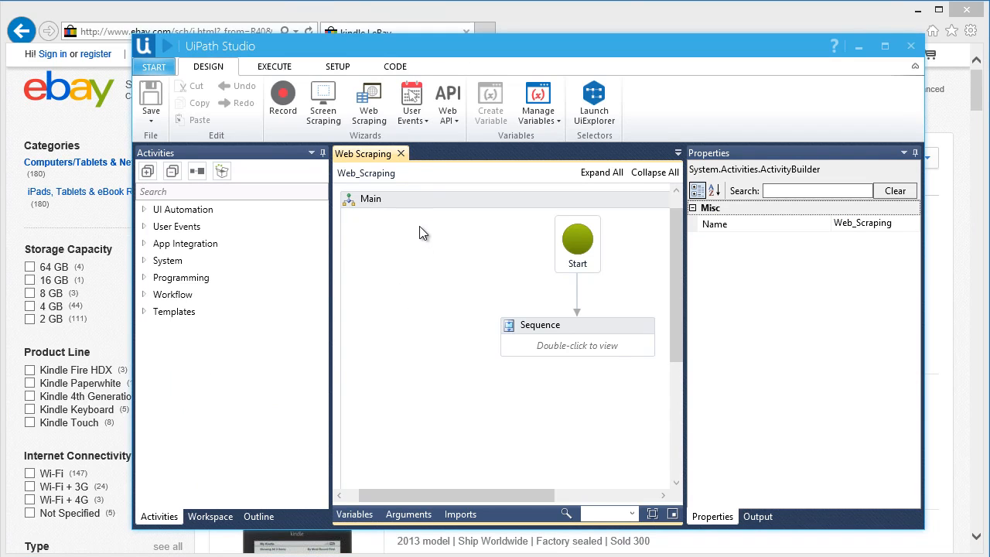
left_click(368, 101)
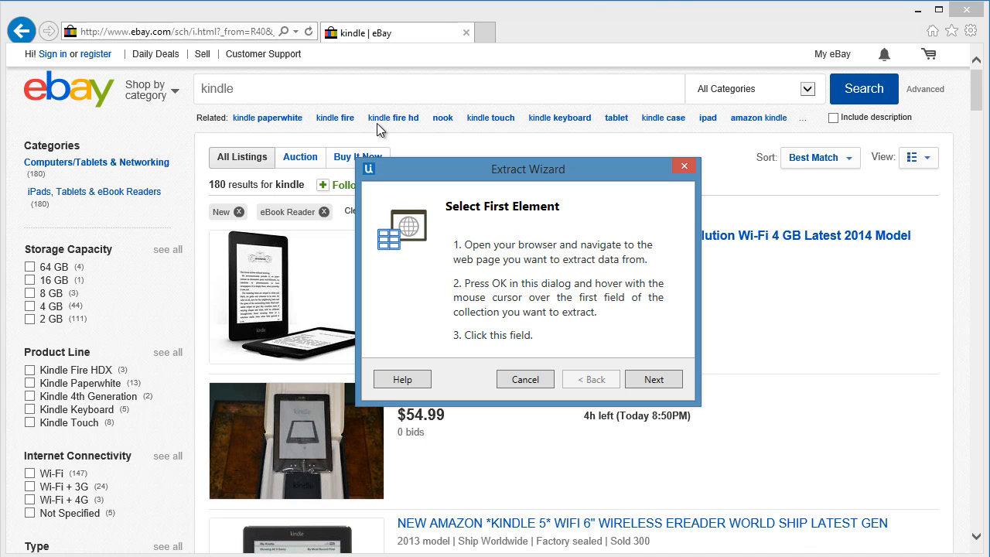
mouse_move(613, 331)
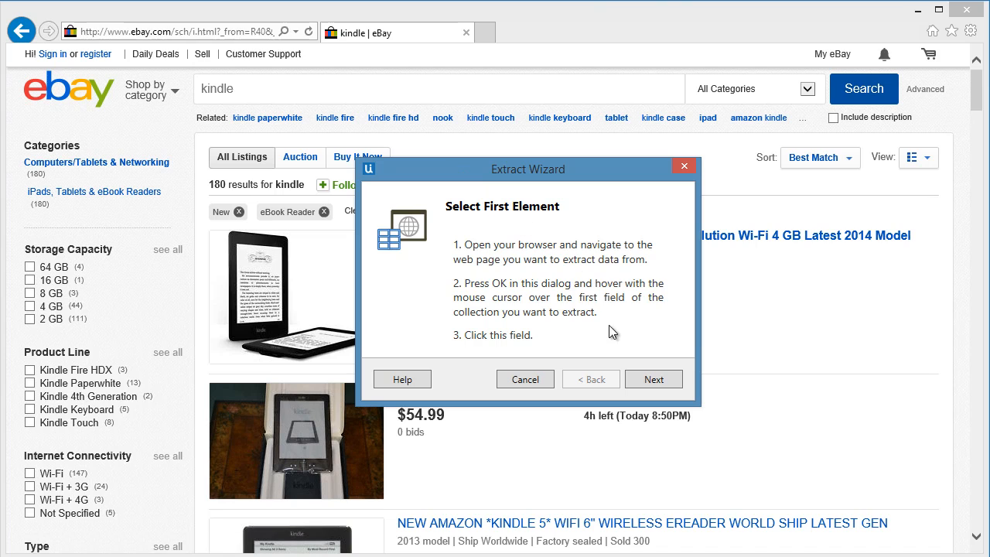
Step: Pick the first and last Kindle listing titles so every product title gets highlighted
left_click(653, 379)
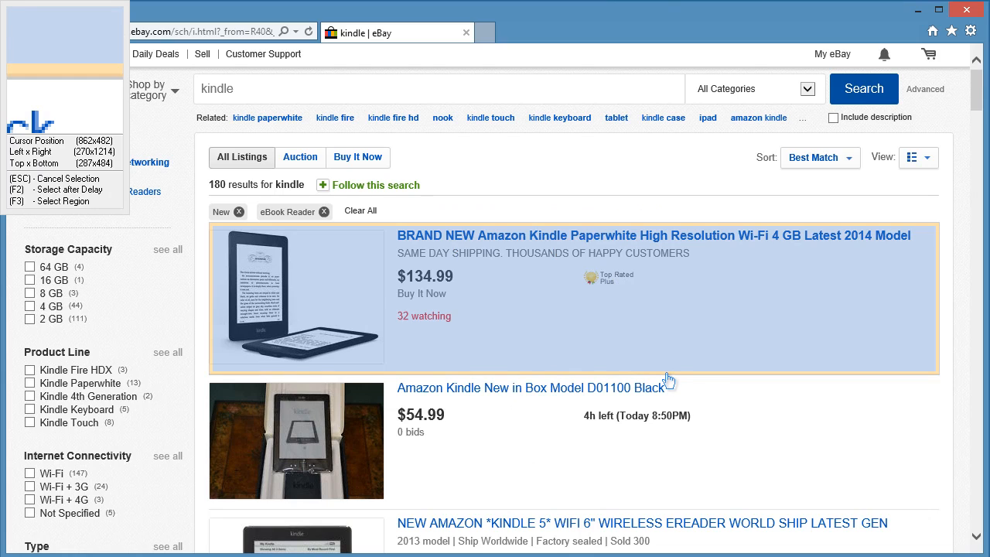
mouse_move(665, 379)
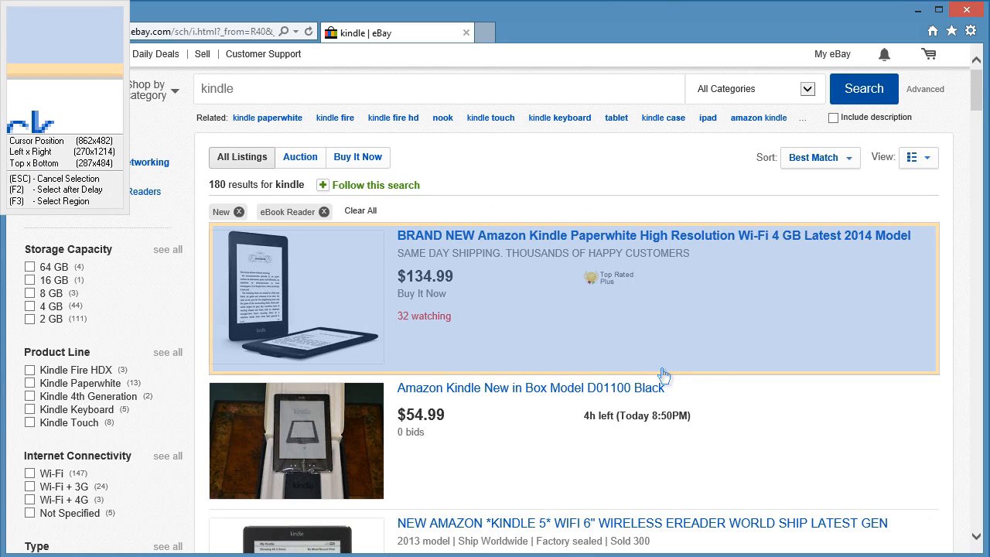
mouse_move(659, 372)
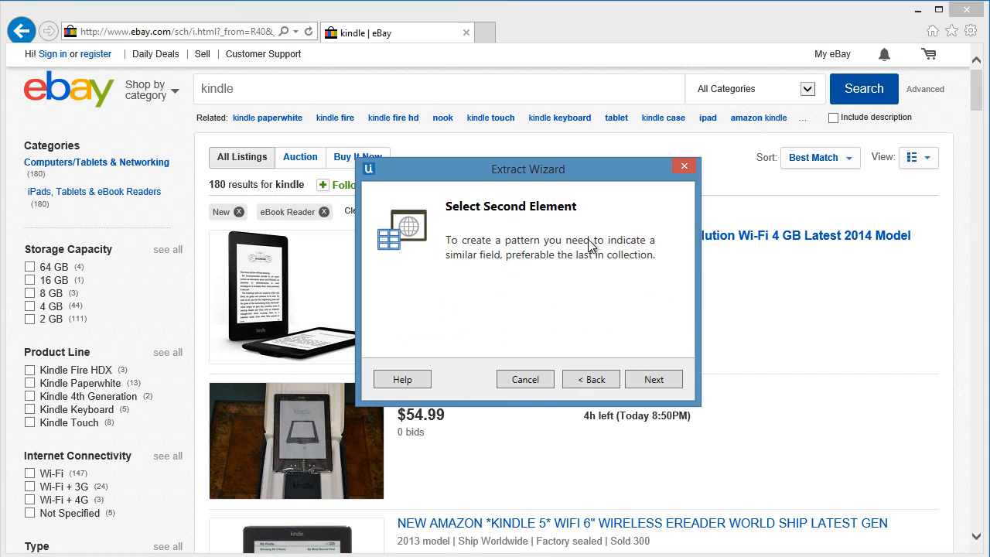
mouse_move(588, 280)
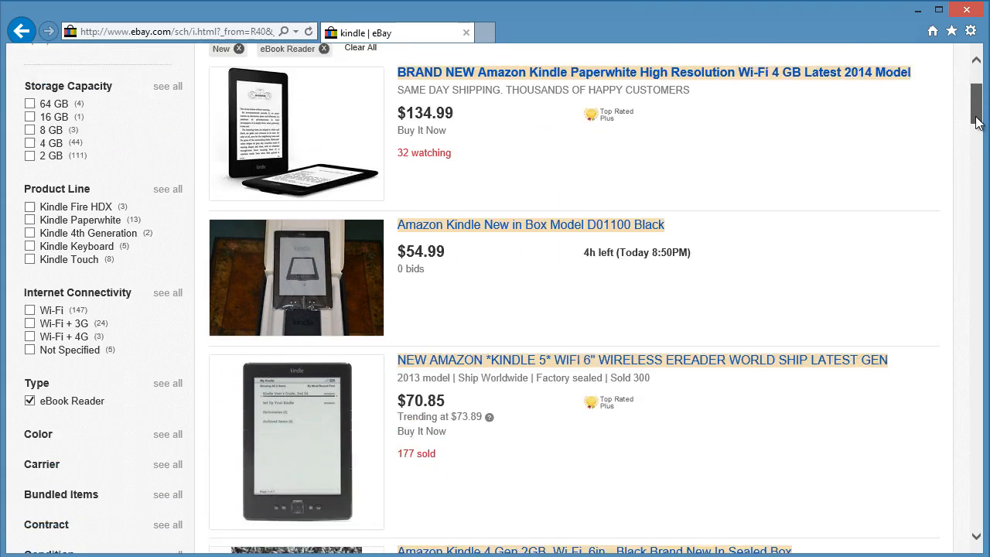
scroll("down", 3)
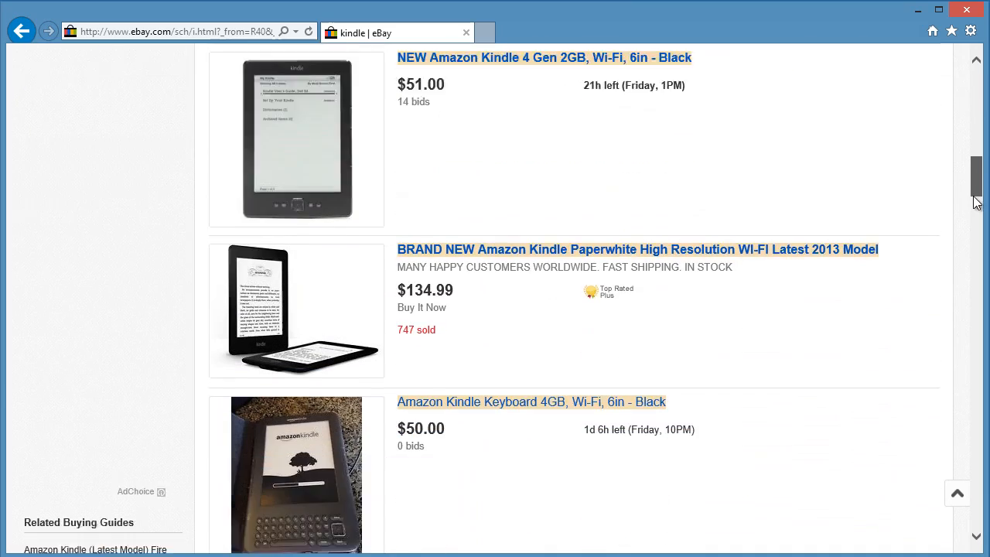
scroll("down", 3)
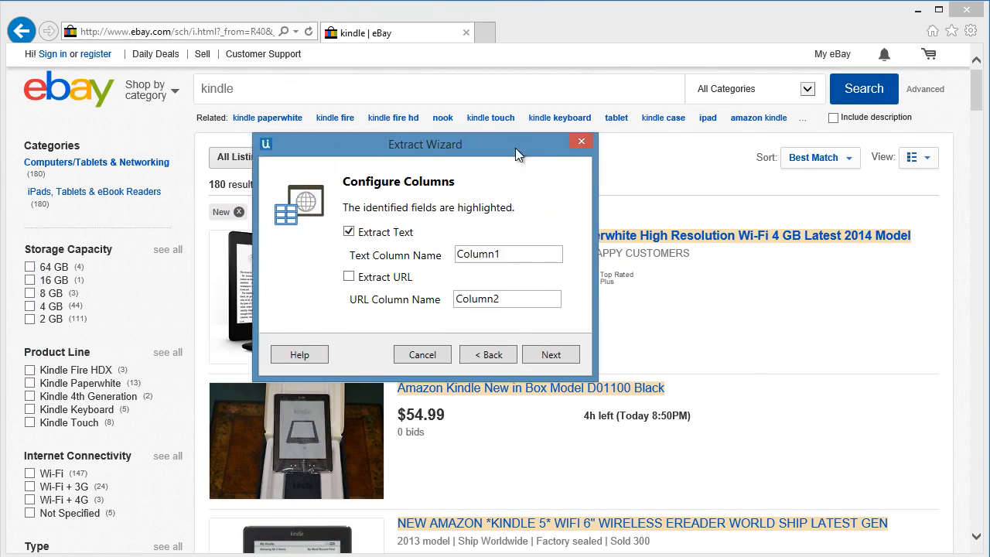
Step: Name the columns ProductName and URL with link extraction enabled, and preview the data
left_click_drag(424, 144, 628, 155)
type("ProductName")
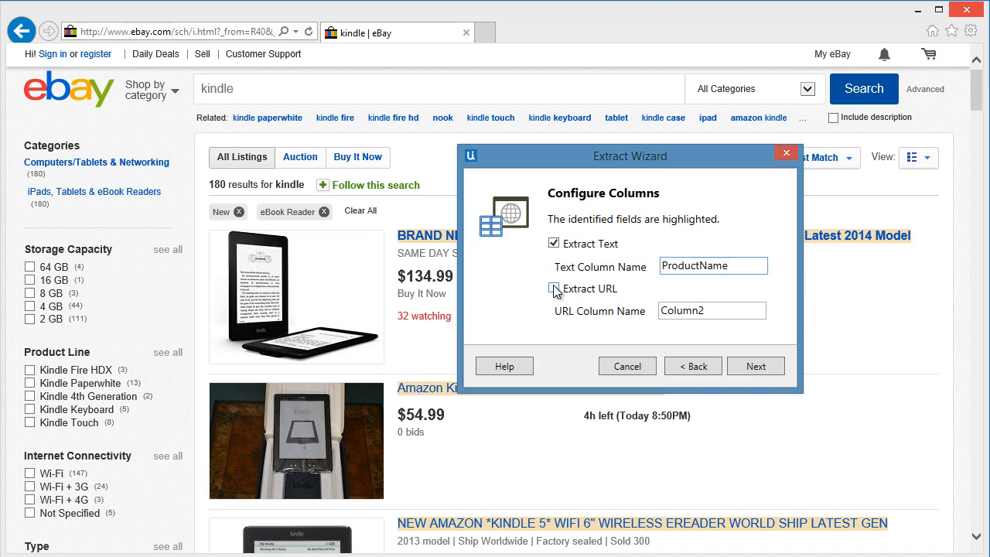
left_click(554, 288)
type("URL")
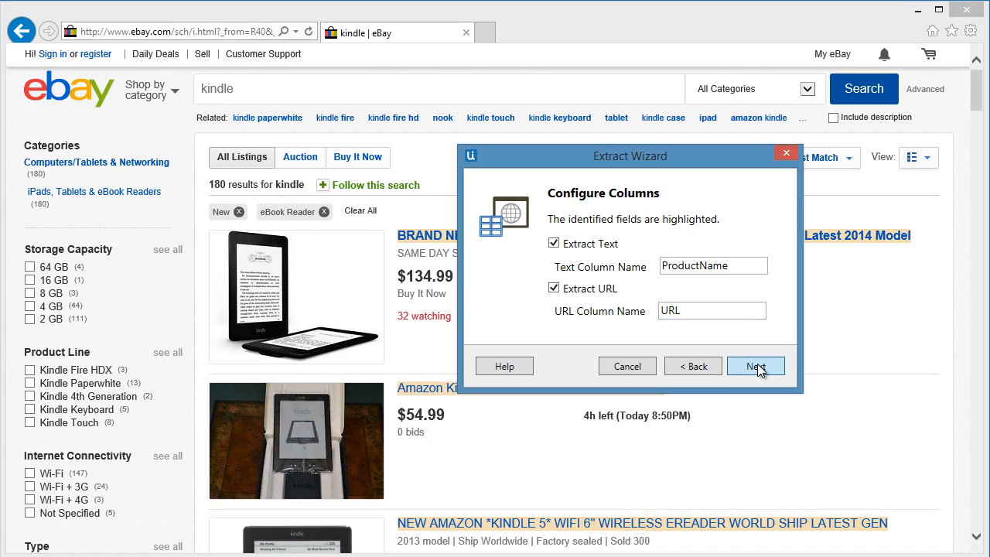
left_click(755, 366)
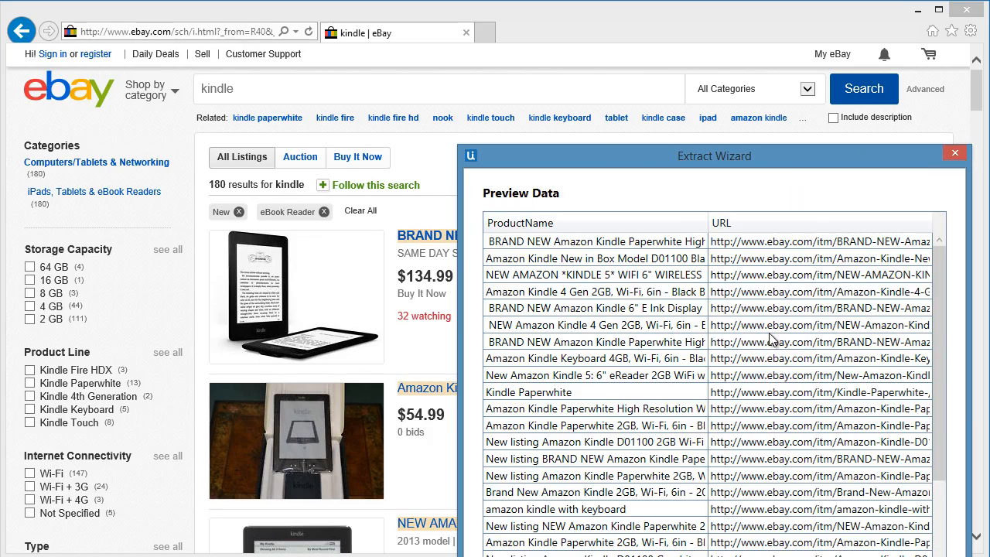
Step: From the full data preview, choose Extract Correlated Data to add another listing field
left_click_drag(713, 156, 489, 39)
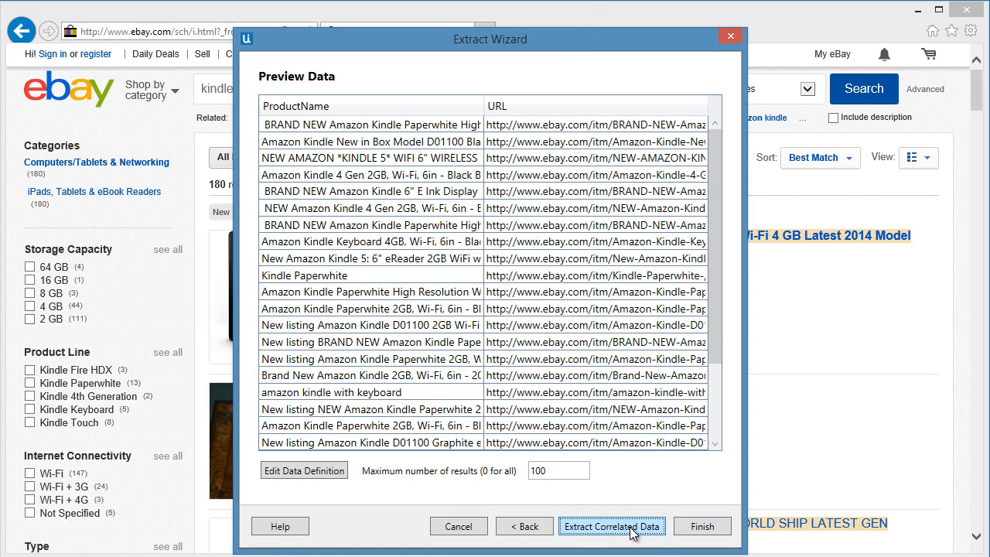
left_click(611, 525)
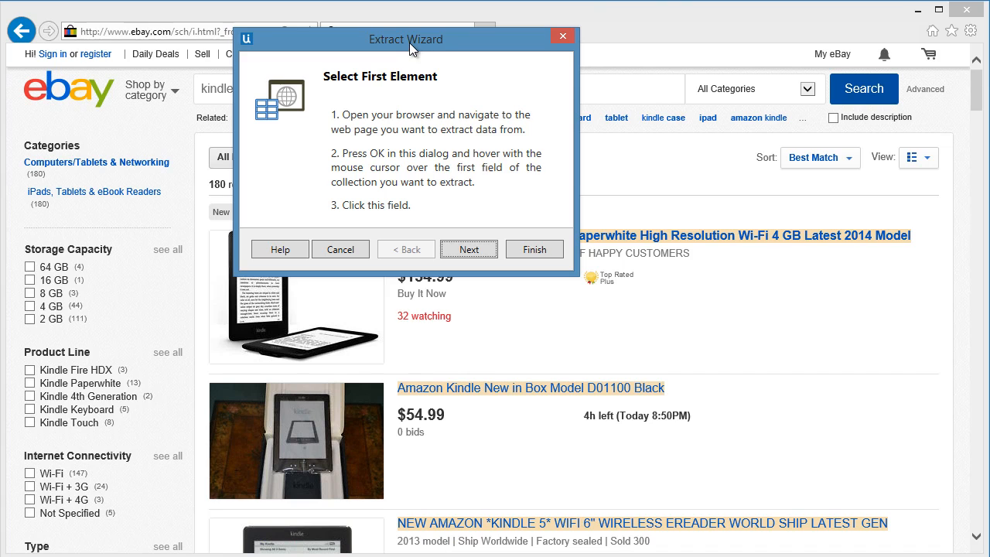
mouse_move(426, 52)
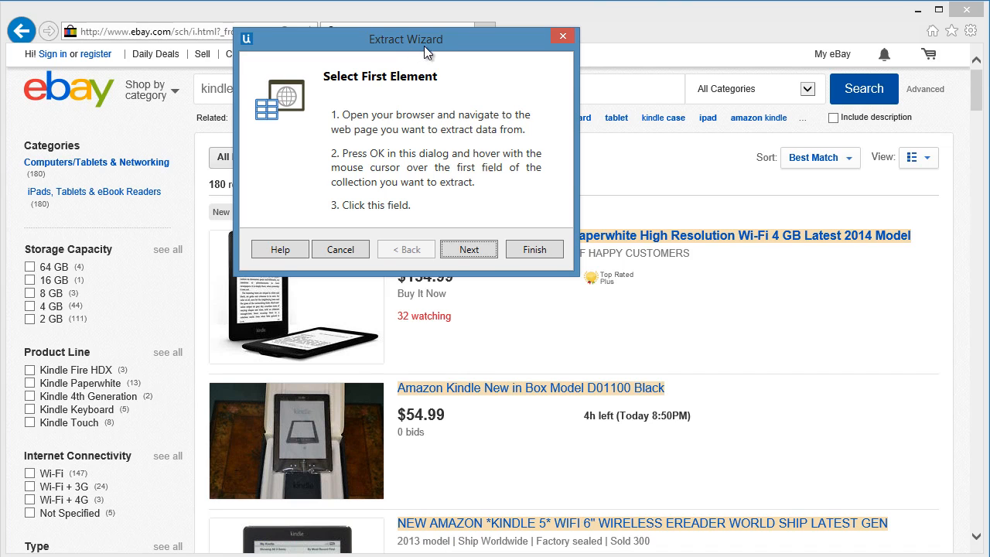
Step: Move the wizard aside and pick the first listing's $134.99 price as the first element
left_click_drag(405, 39, 717, 126)
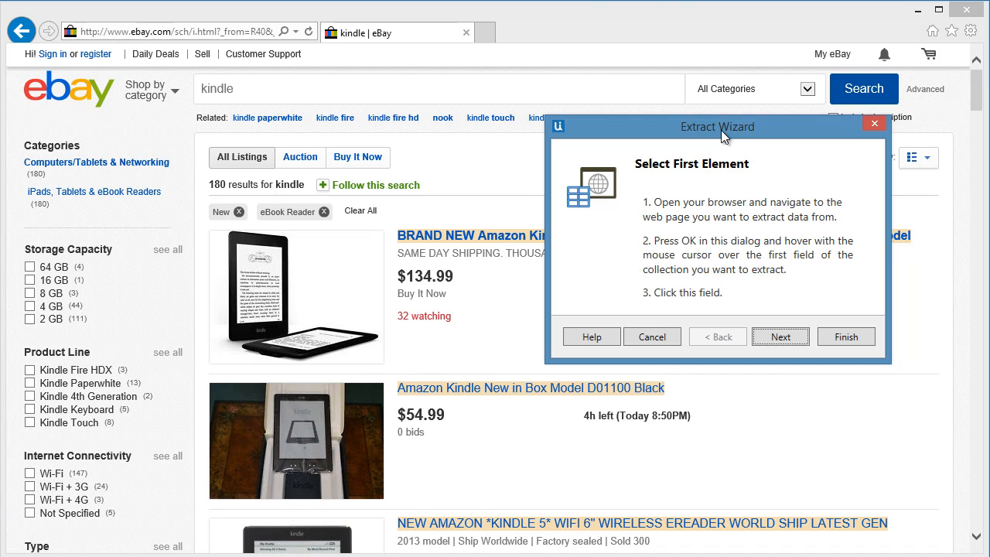
mouse_move(780, 337)
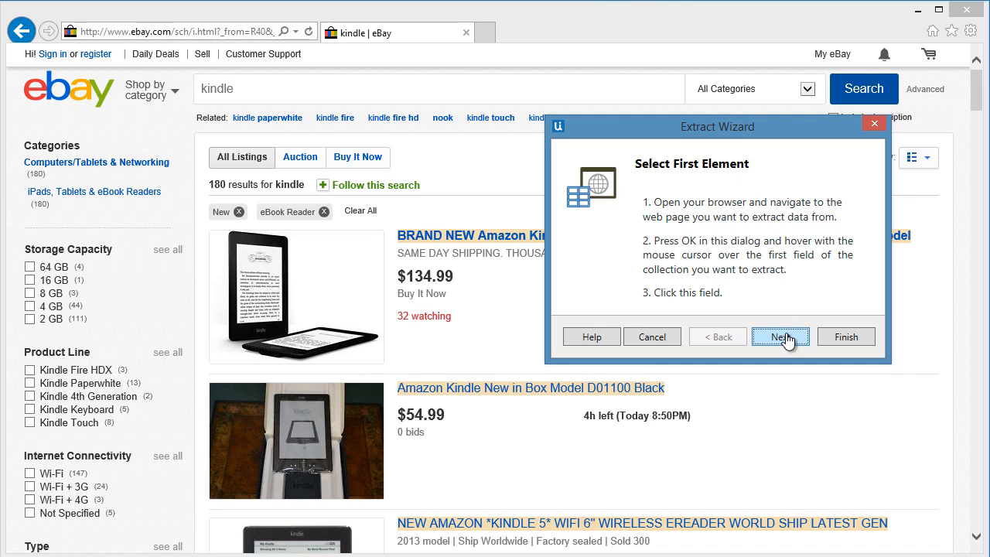
left_click(781, 335)
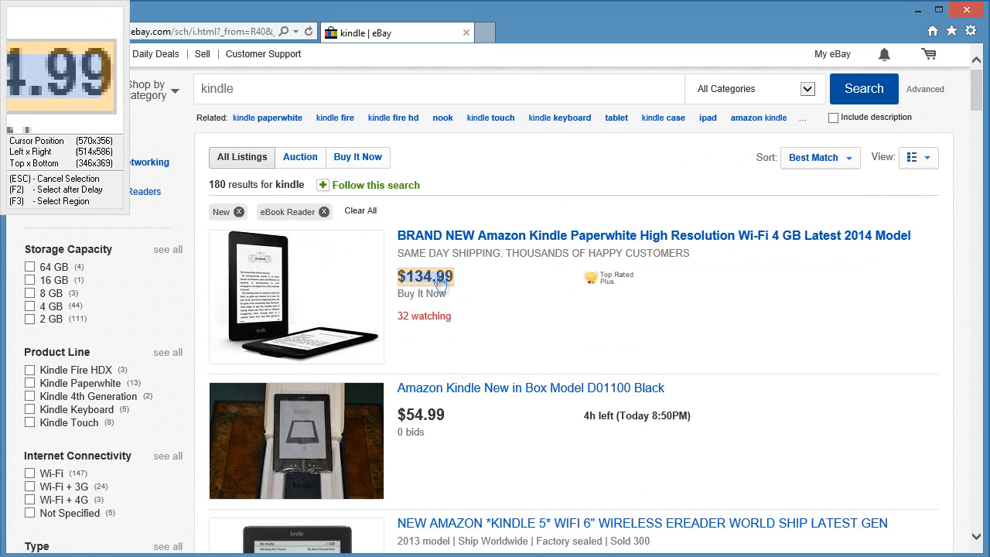
left_click(424, 276)
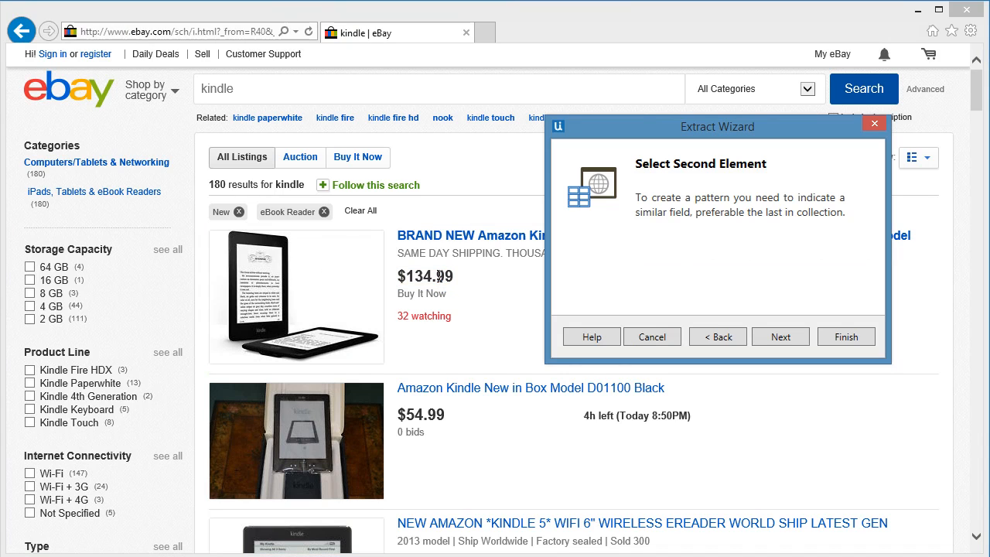
mouse_move(779, 336)
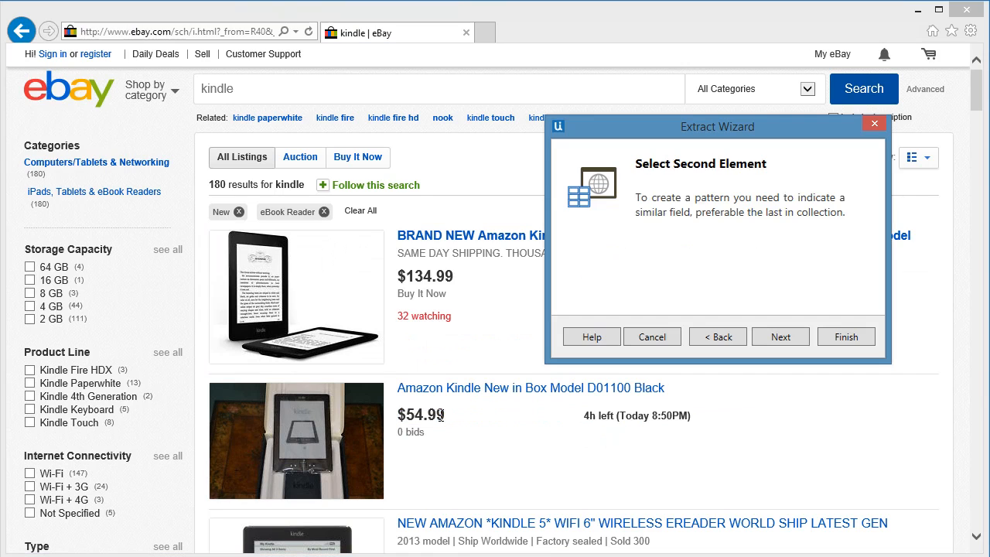
Step: Pick the second listing's $54.99 price, name the column Price, and finish
left_click(779, 337)
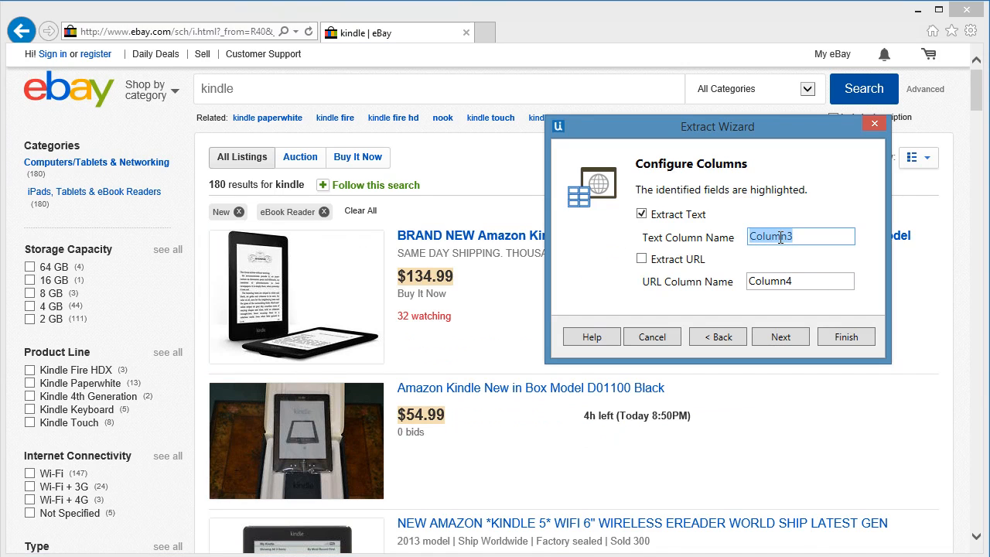
type("Price")
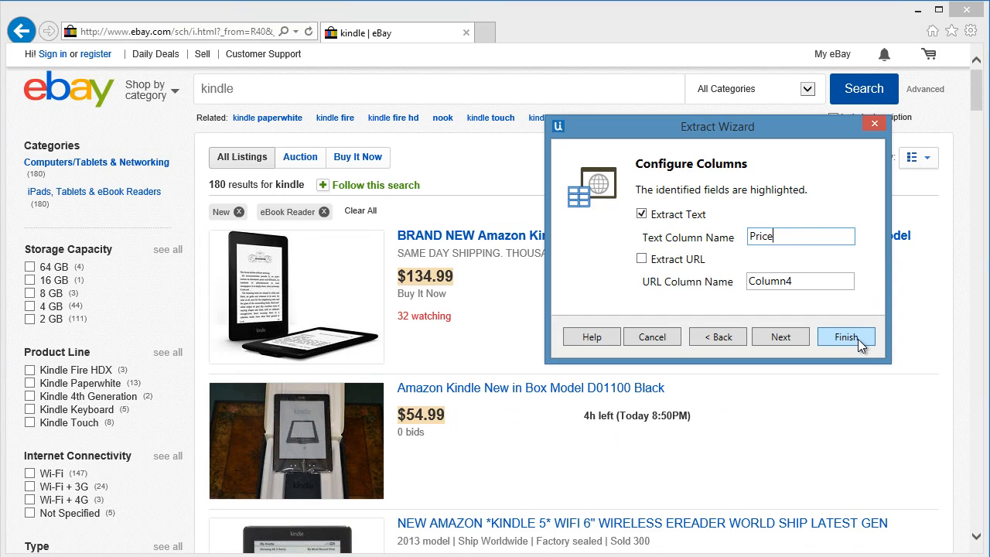
left_click(846, 337)
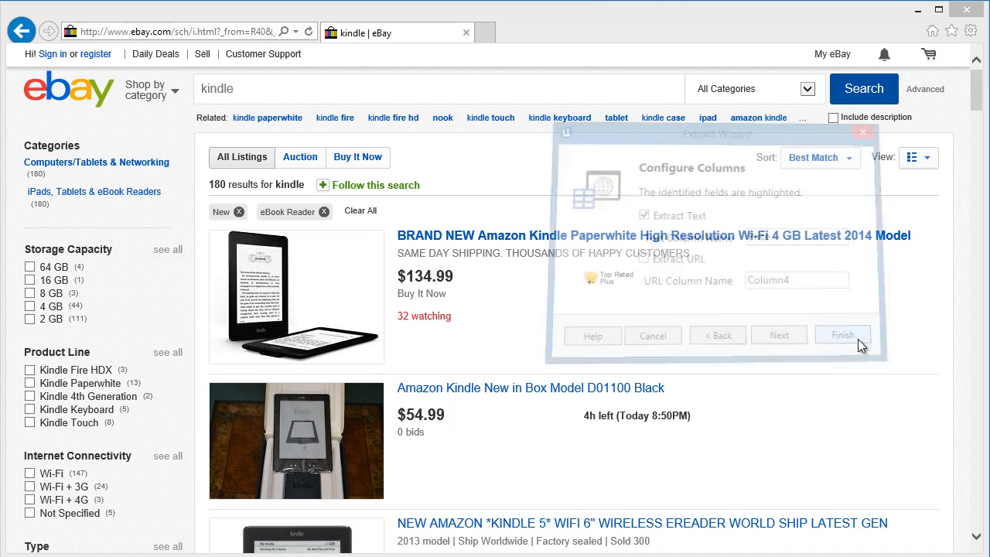
Step: Answer Yes that the Kindle listings span multiple result pages
left_click(842, 334)
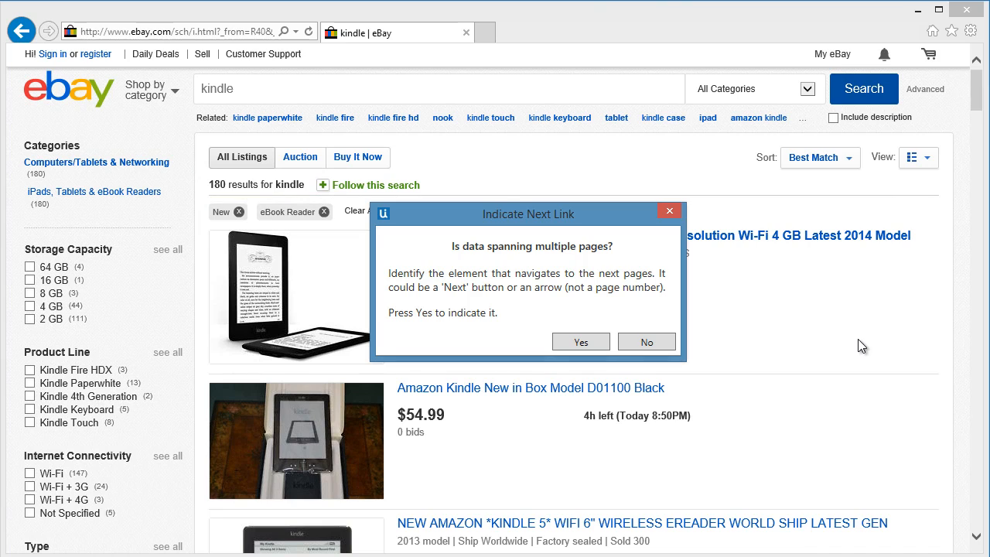
mouse_move(976, 102)
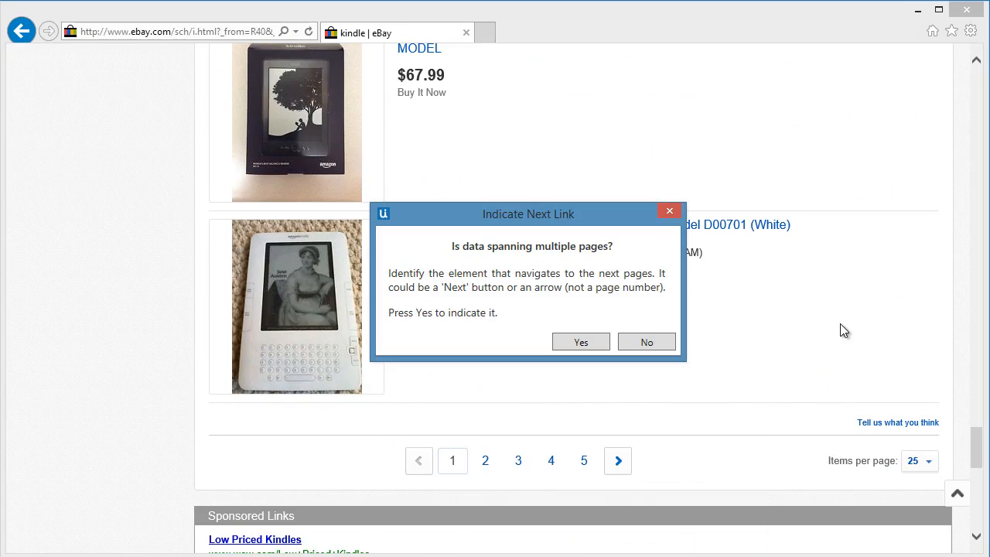
mouse_move(580, 342)
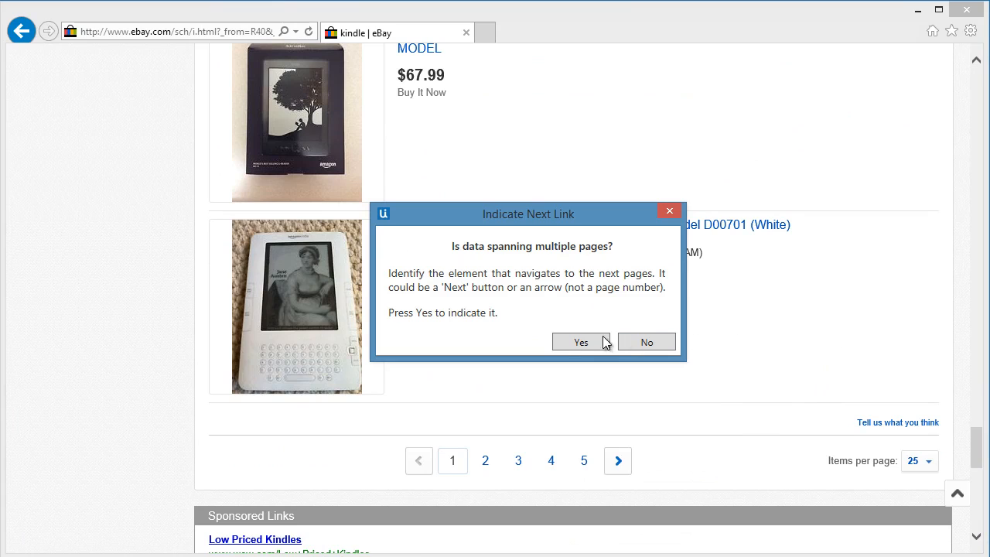
left_click(580, 342)
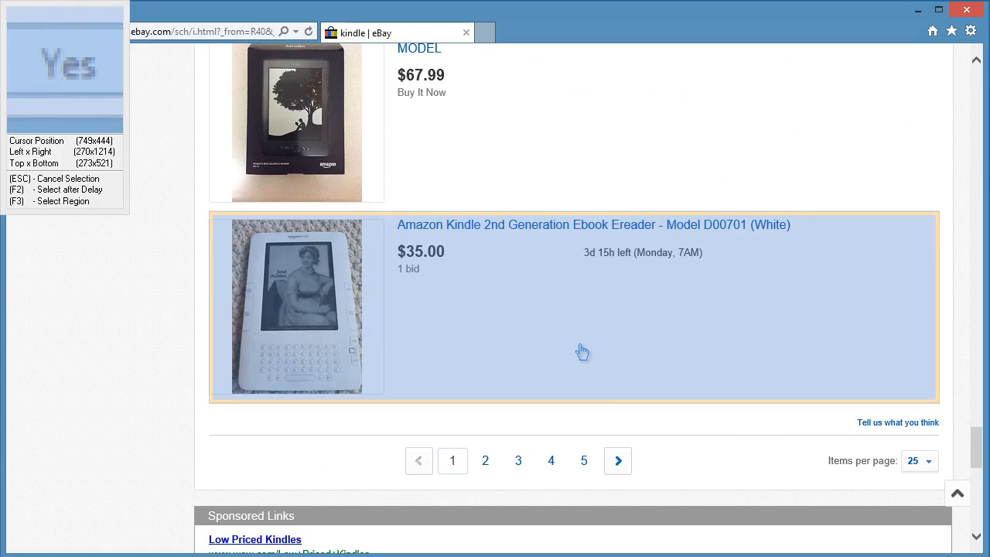
mouse_move(617, 461)
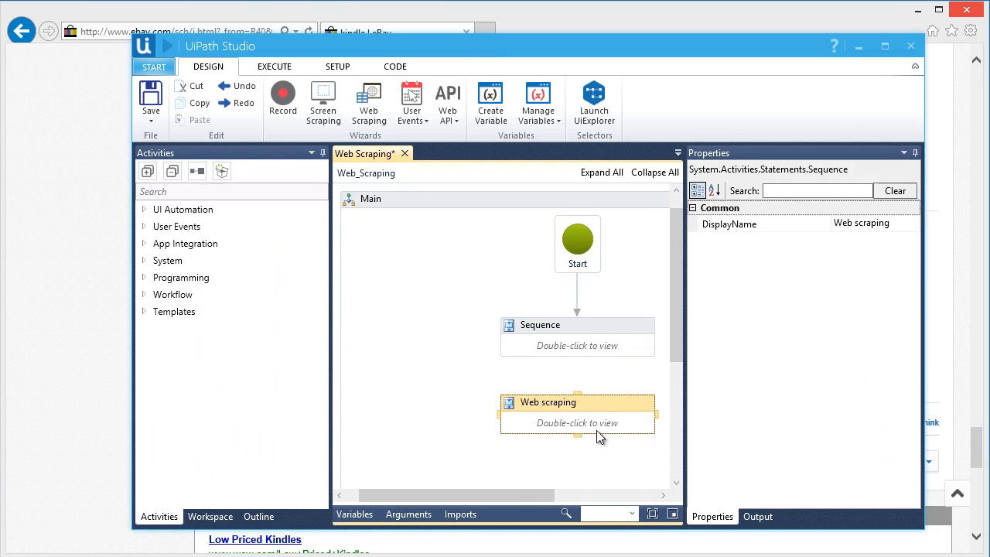
mouse_move(589, 427)
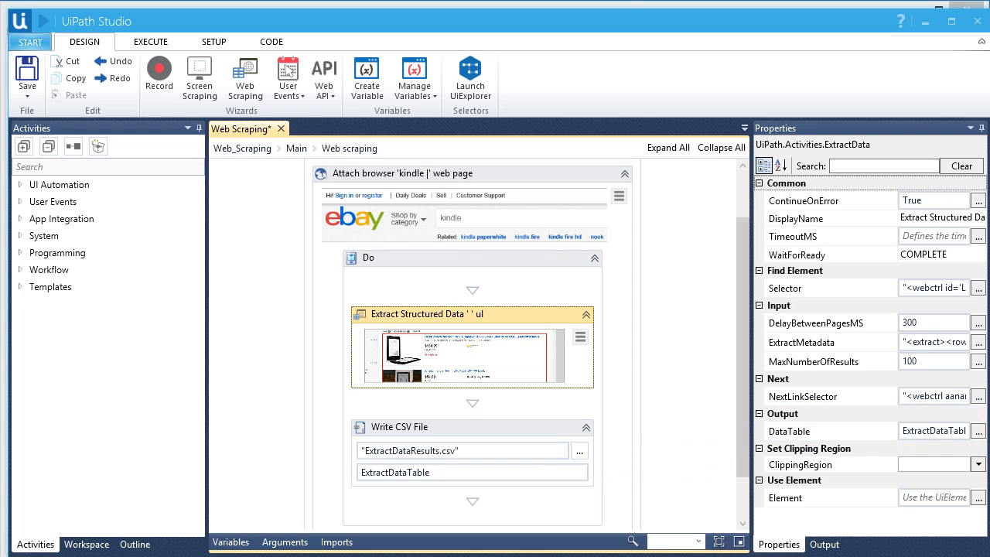
Step: Inspect the Extract Structured Data properties inside the Web scraping sequence
left_click(827, 361)
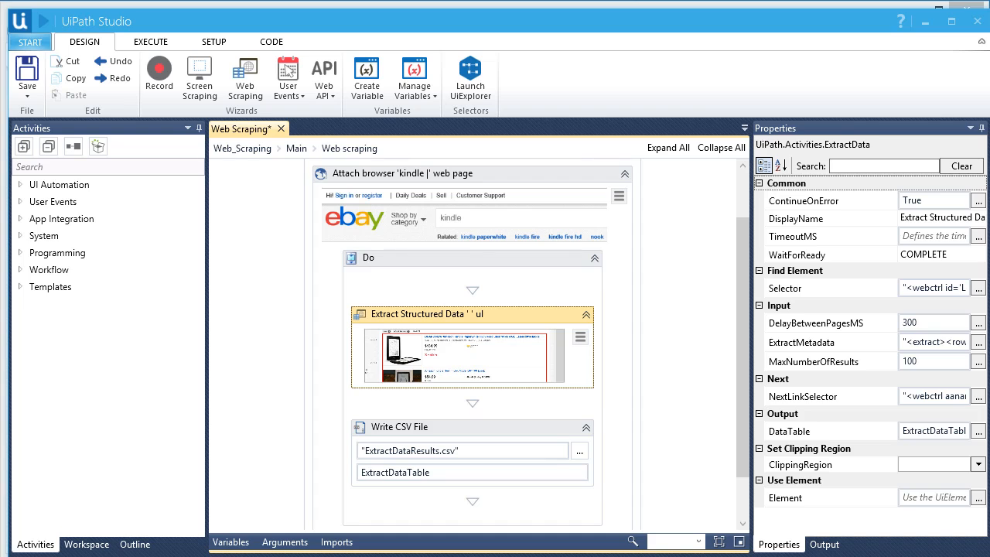
Step: Remove the empty Sequence from Main and run the eBay scraping workflow
left_click(297, 147)
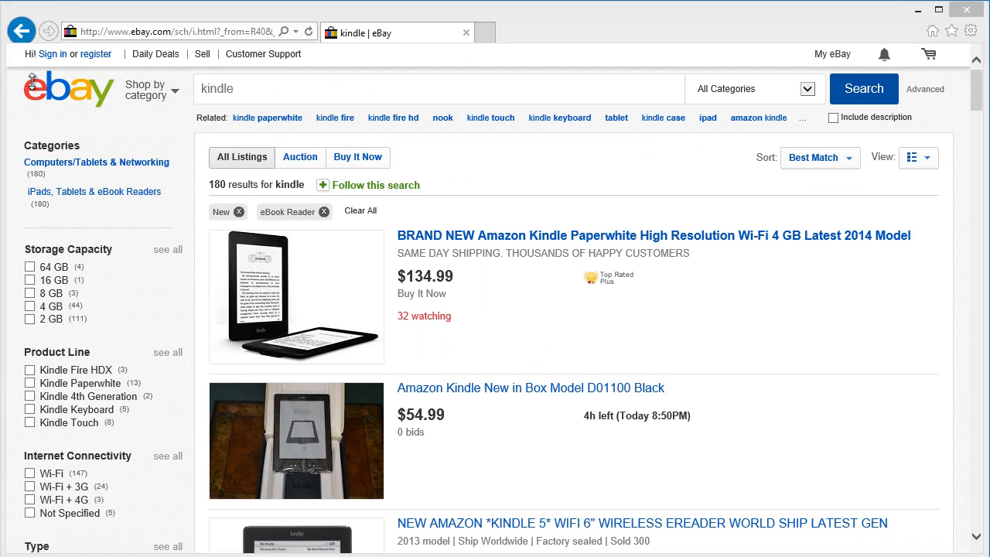
left_click(40, 88)
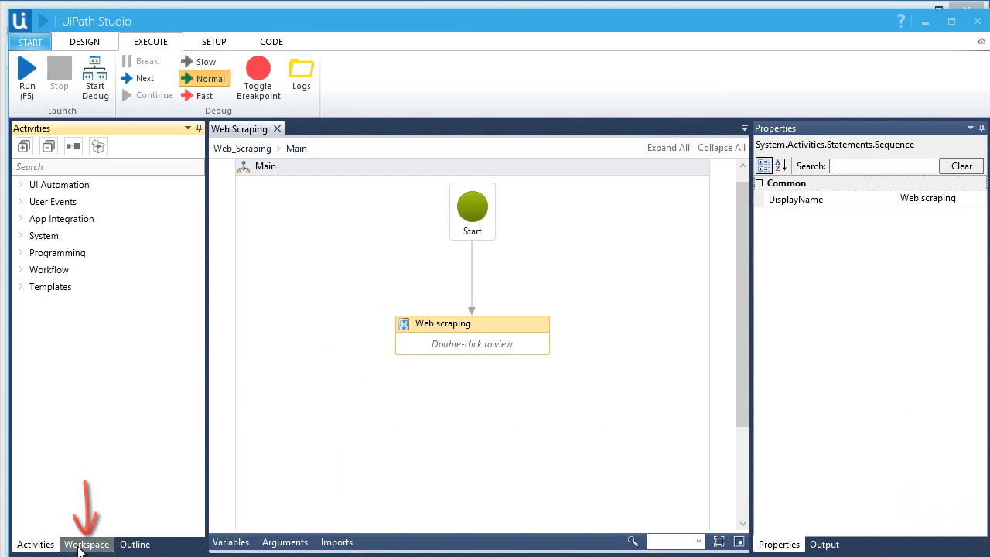
Step: Open the Web Scraping project folder from the Workspace and select ExtractDataResults.csv
left_click(86, 543)
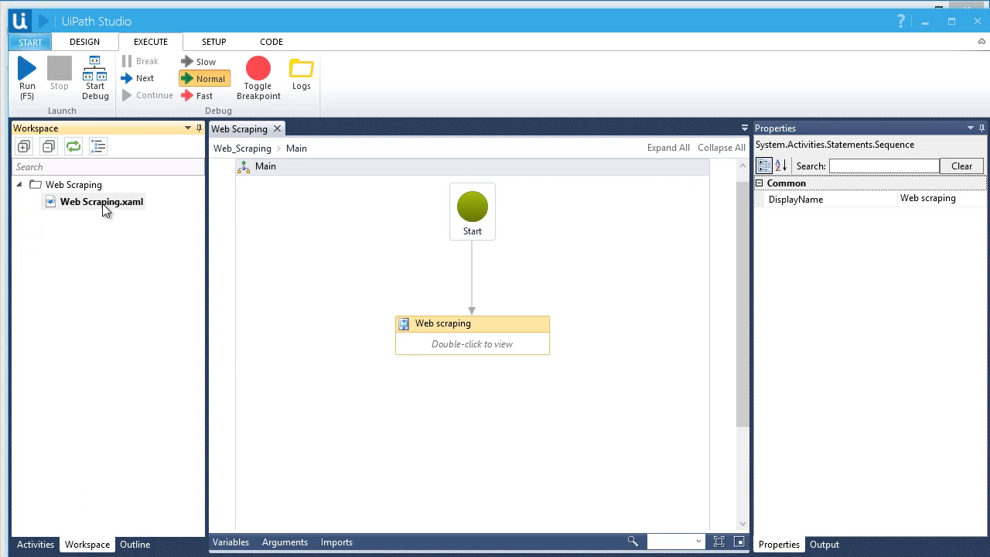
left_click(101, 201)
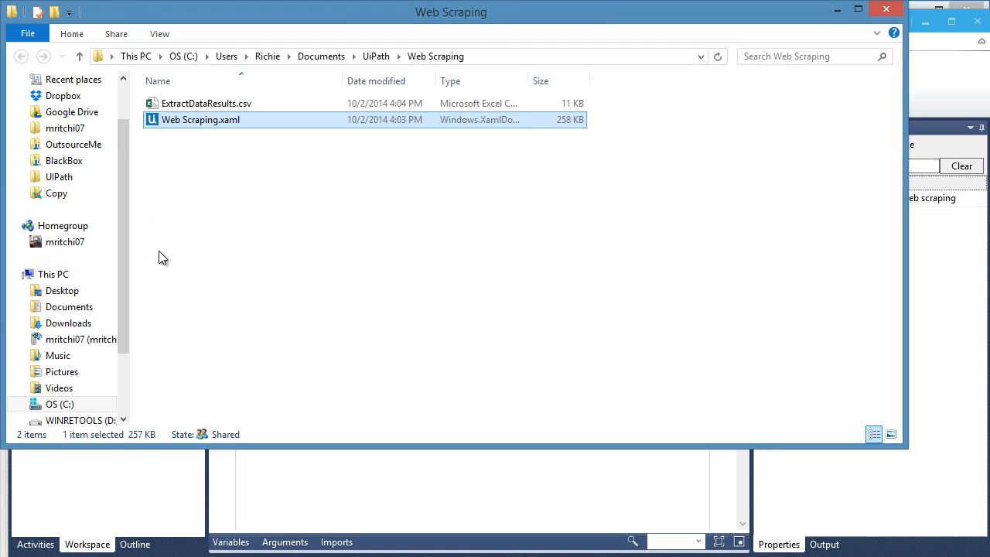
left_click(207, 103)
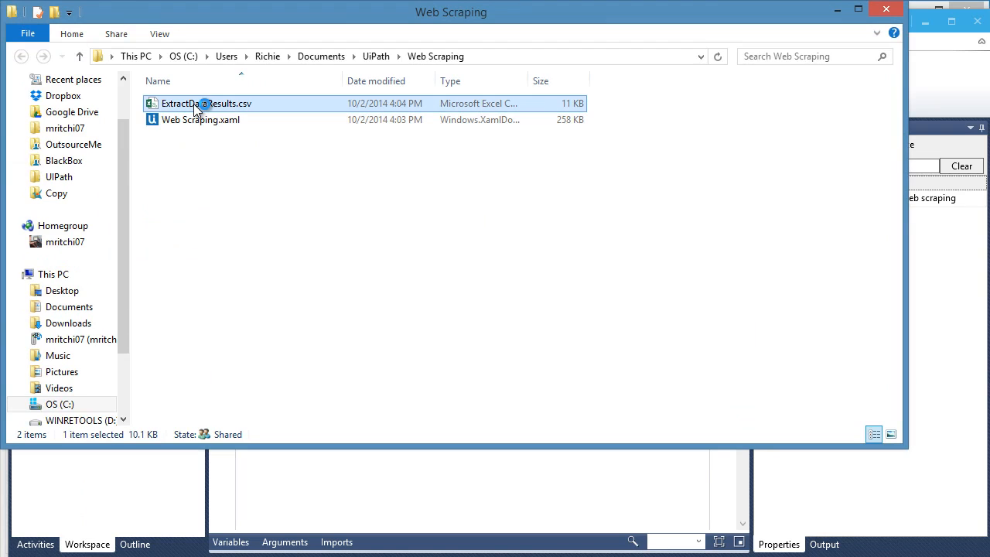
Step: Open ExtractDataResults.csv in Excel and scroll through the scraped Kindle titles, links and prices
double_click(206, 102)
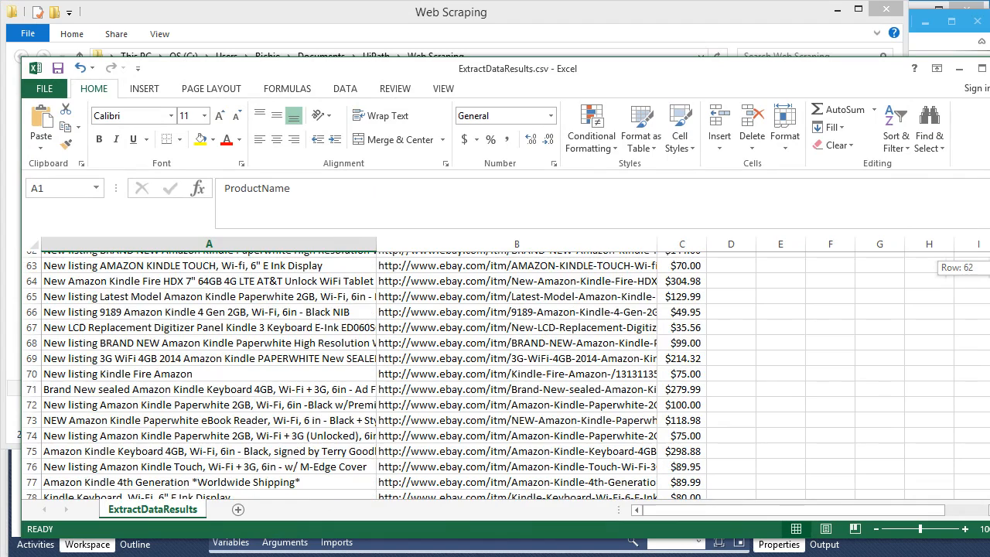
scroll("down", 3)
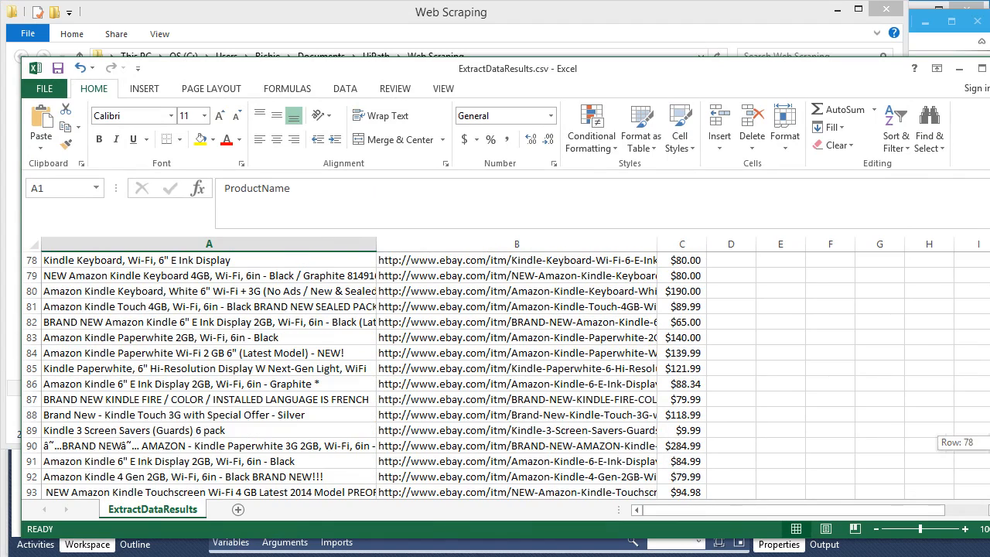
scroll("down", 3)
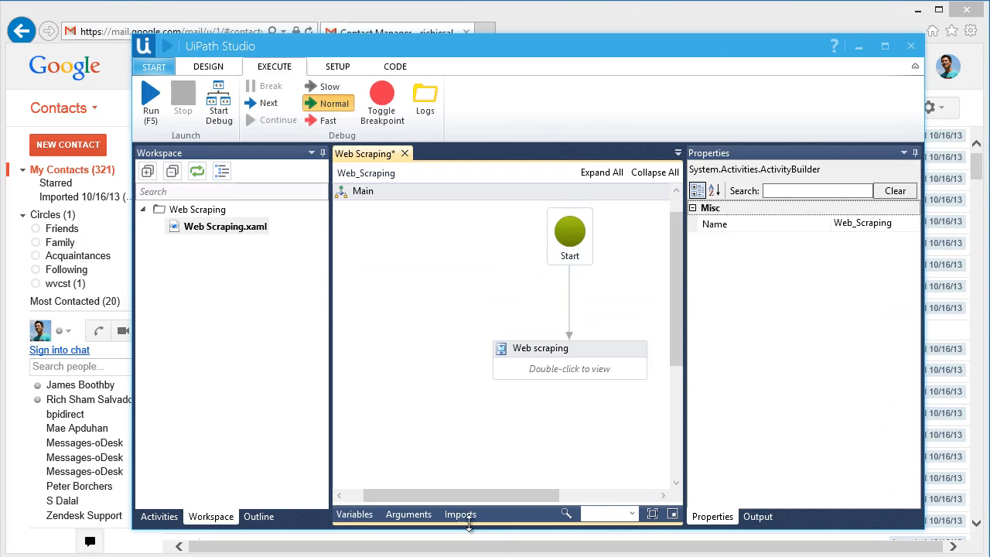
Step: Start a new Web Scraping extraction, pick the first Google Contacts name, and extract the whole table
left_click(207, 67)
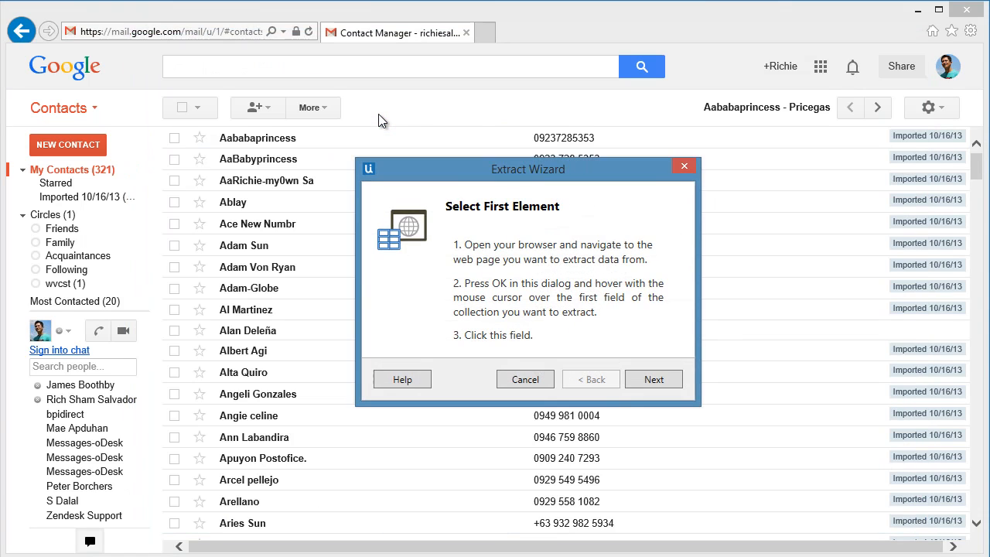
mouse_move(472, 246)
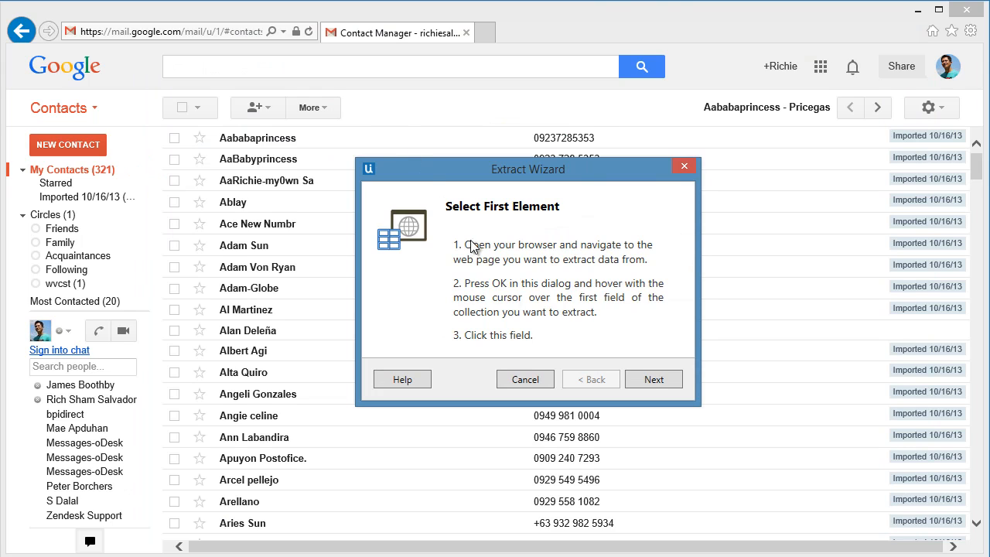
left_click(653, 379)
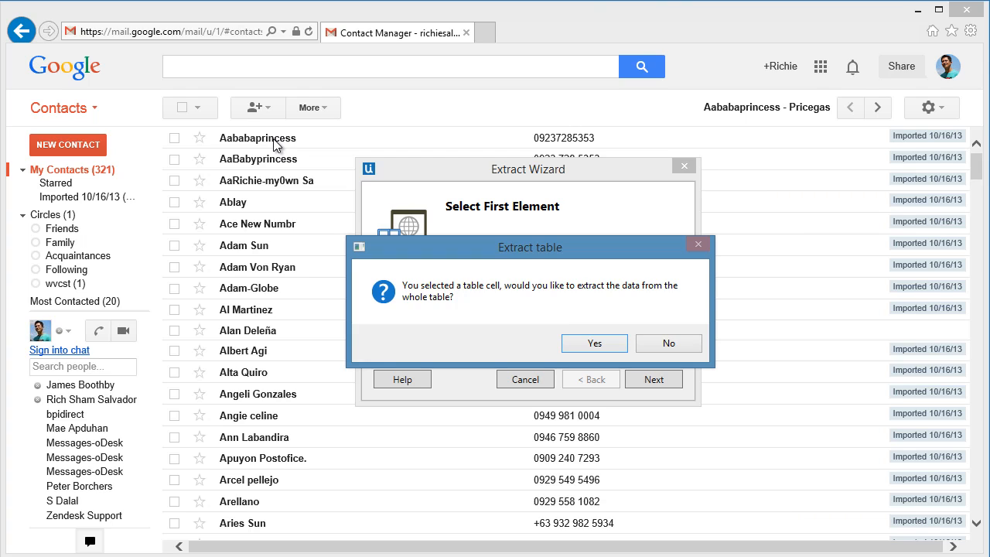
mouse_move(594, 344)
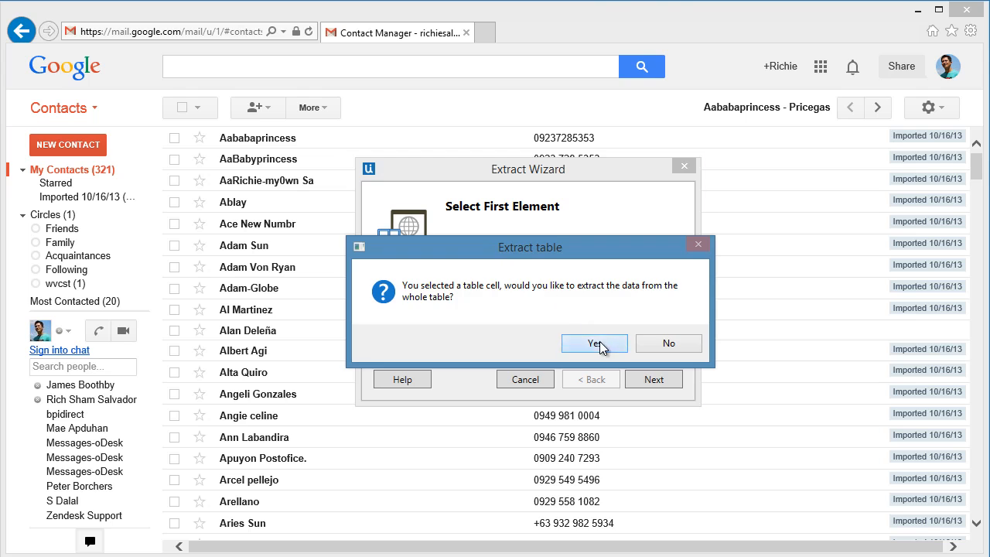
left_click(594, 343)
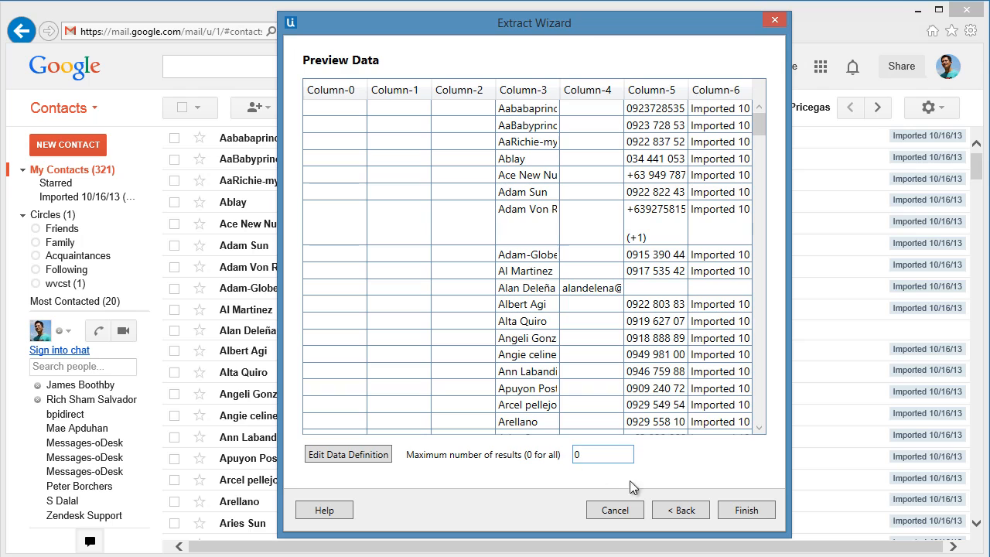
Step: Finish the contacts extraction without a next-page link and open the project's containing folder
left_click(745, 510)
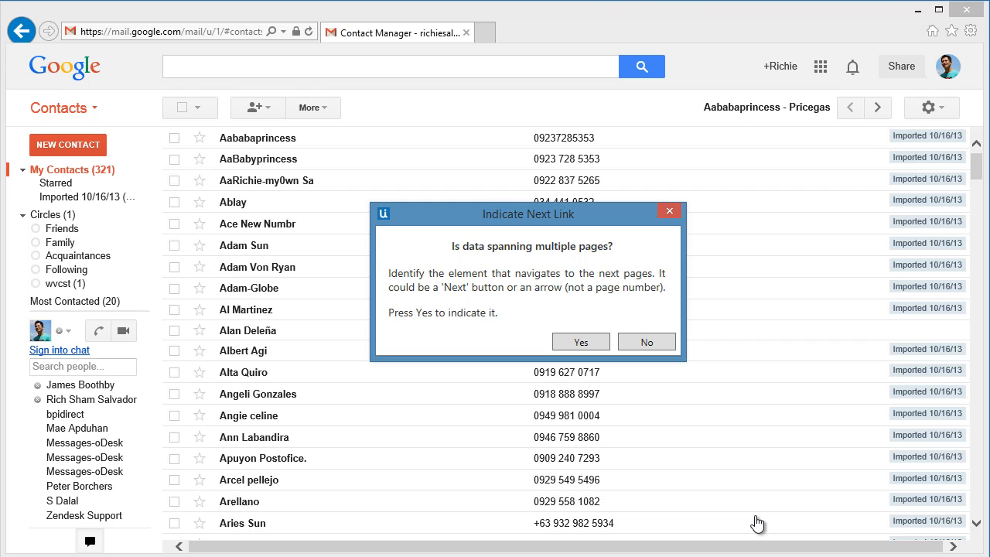
mouse_move(647, 342)
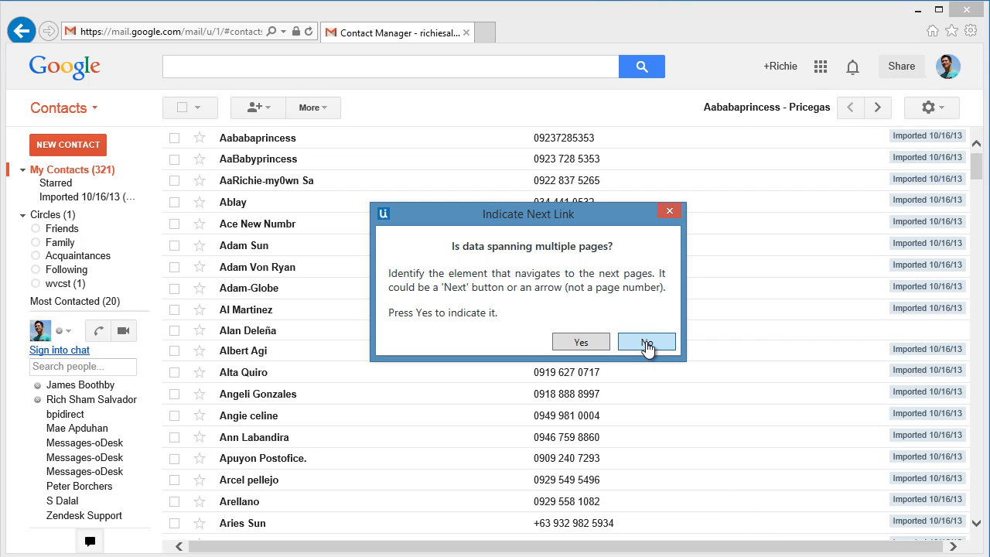
left_click(645, 342)
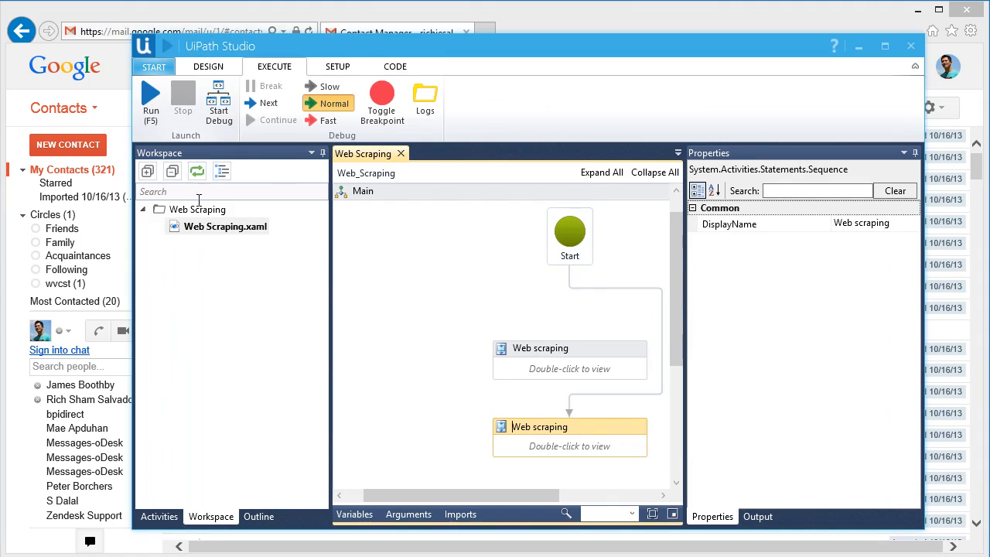
right_click(225, 226)
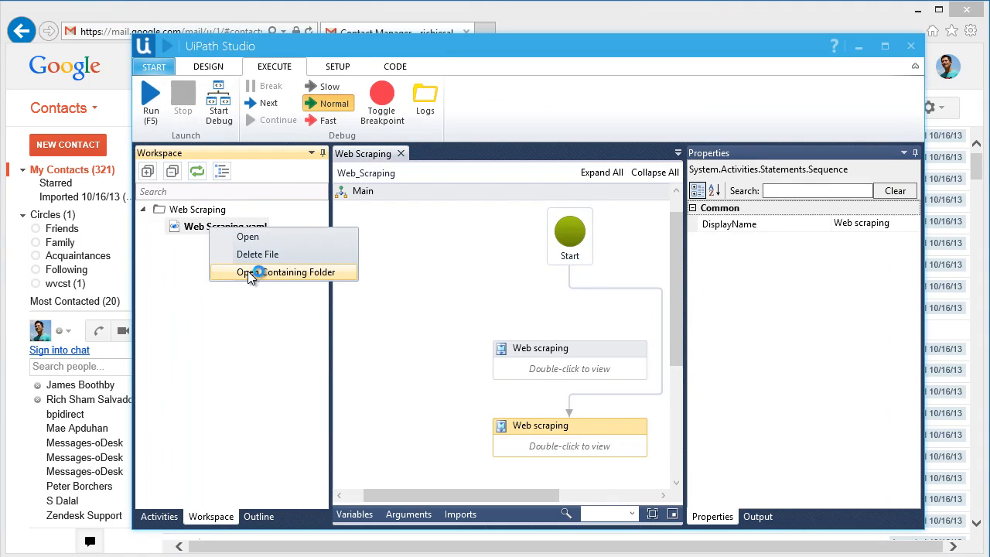
left_click(289, 271)
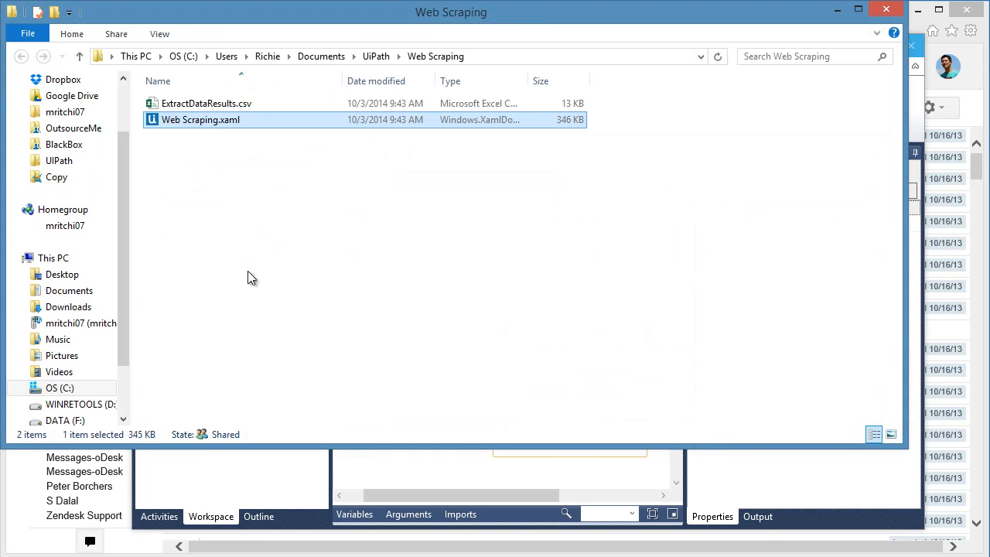
left_click(206, 103)
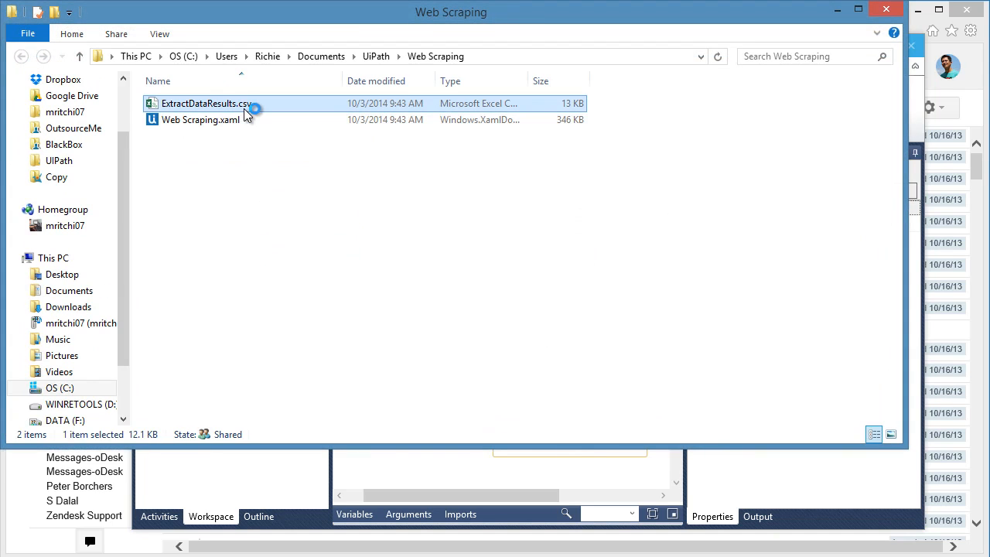
Step: Open the updated ExtractDataResults.csv in Excel and scroll through the contact names and phone numbers
double_click(206, 103)
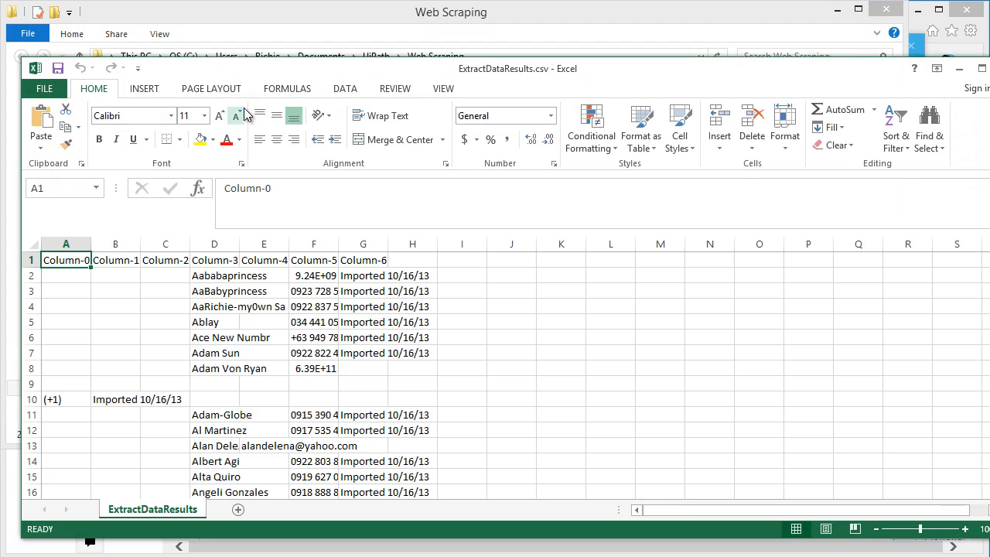
mouse_move(441, 359)
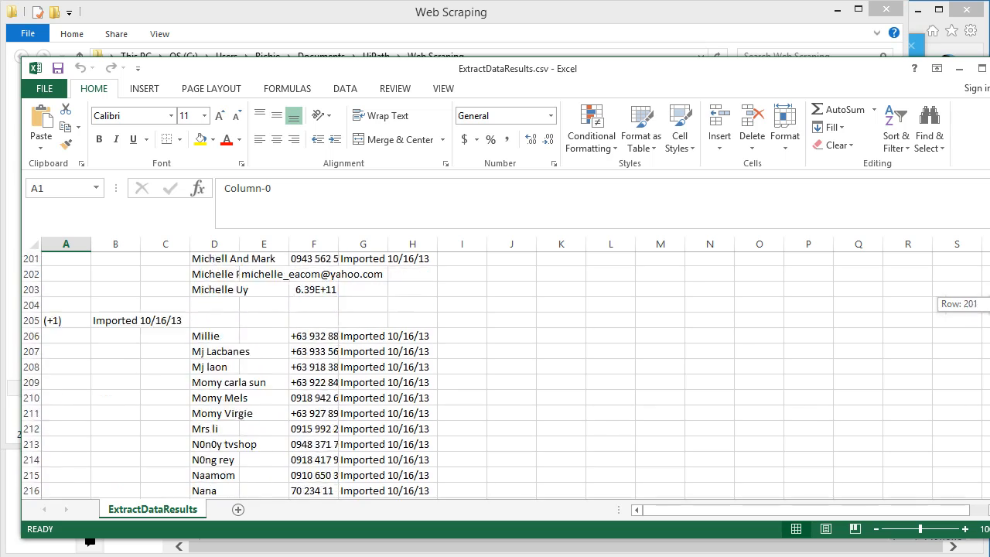
scroll("down", 3)
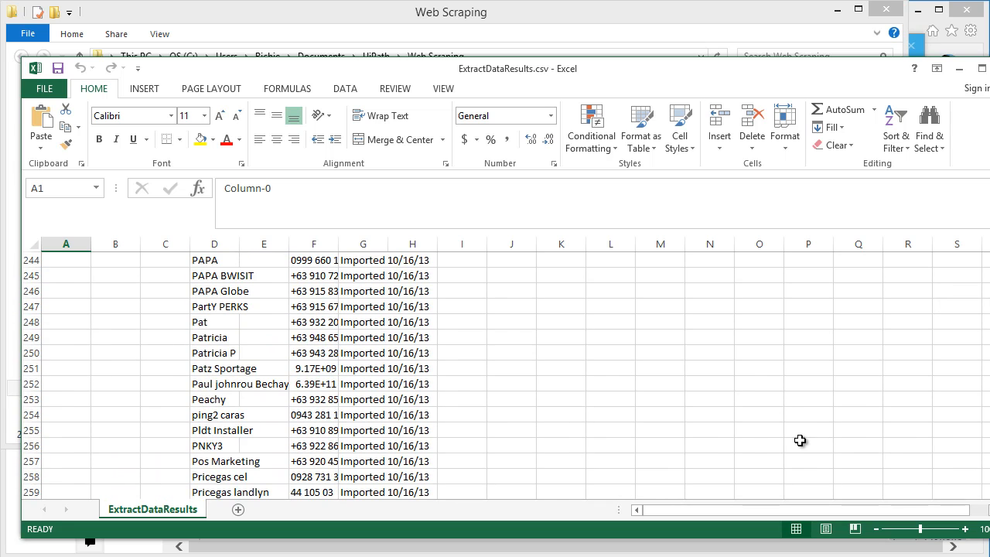
mouse_move(799, 456)
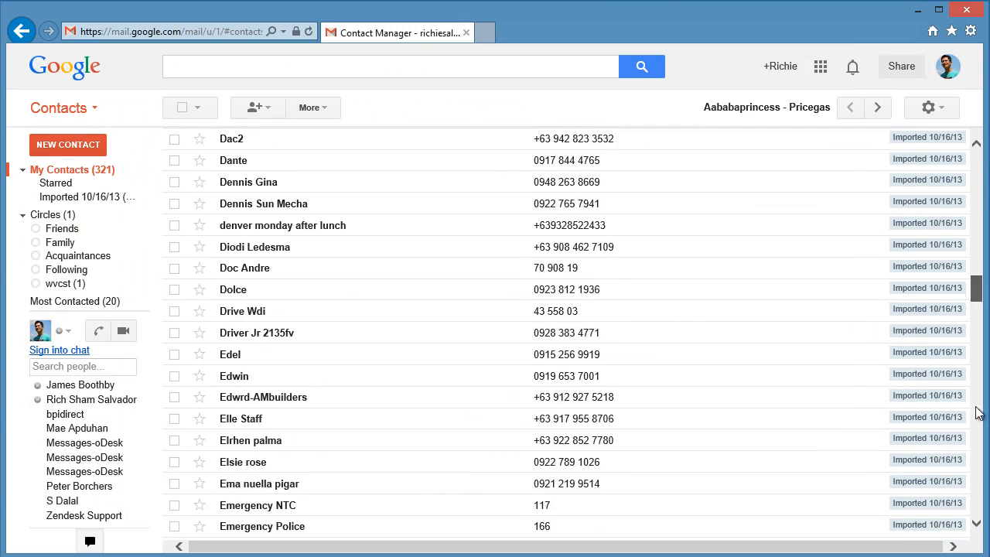
Step: Scroll the Google Contacts list down to the final Pricegas entries
scroll("down", 3)
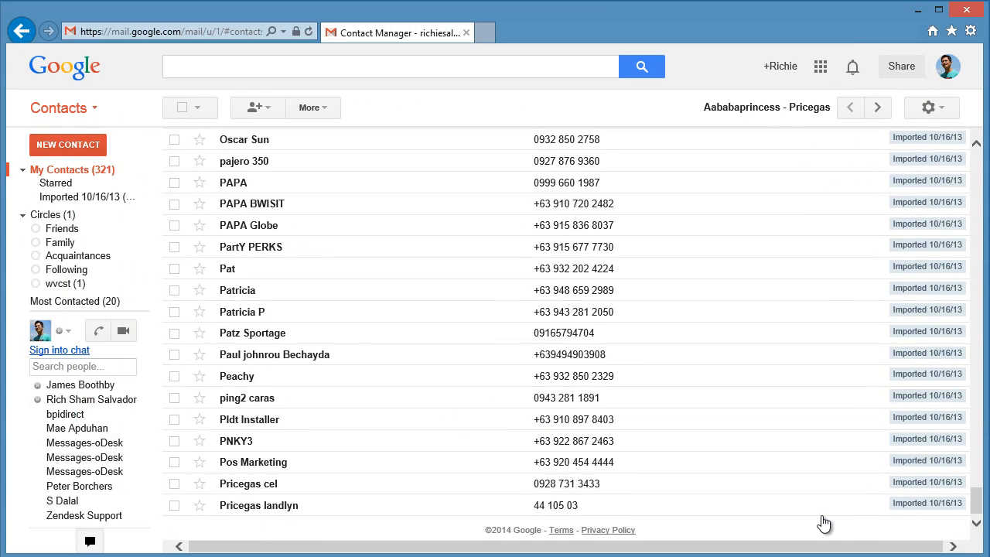